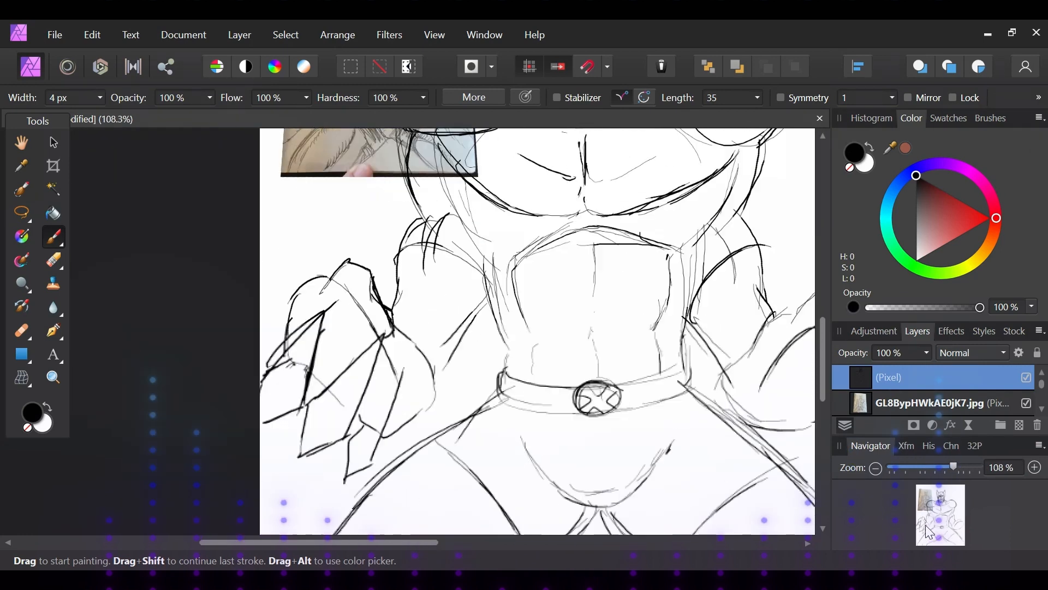
Bring the Navigator zoom down from 108% to 100% to view the sketch at actual size.
left_click_drag(954, 466, 944, 466)
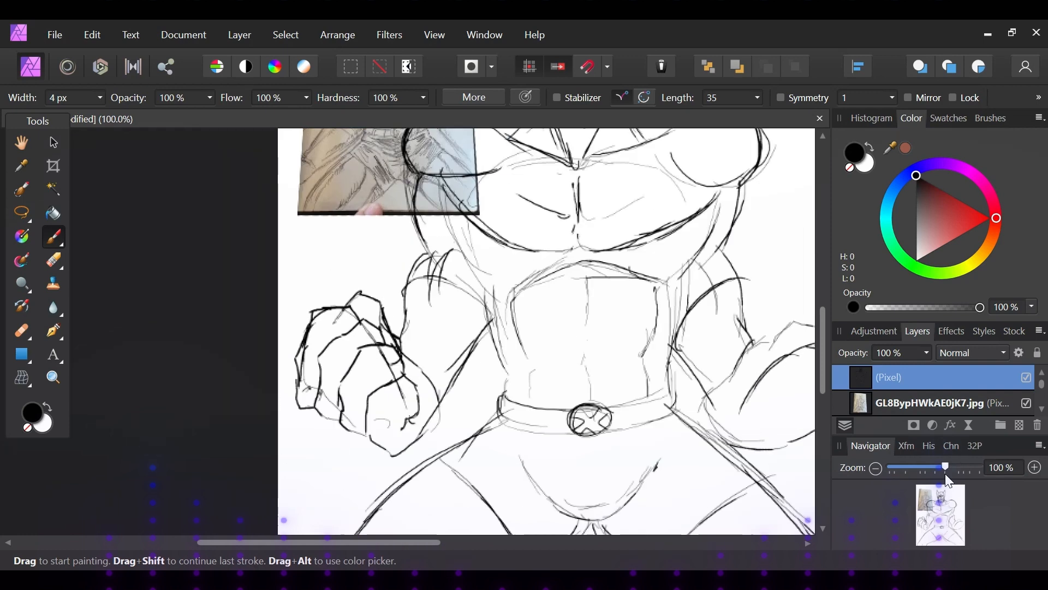
left_click(1034, 468)
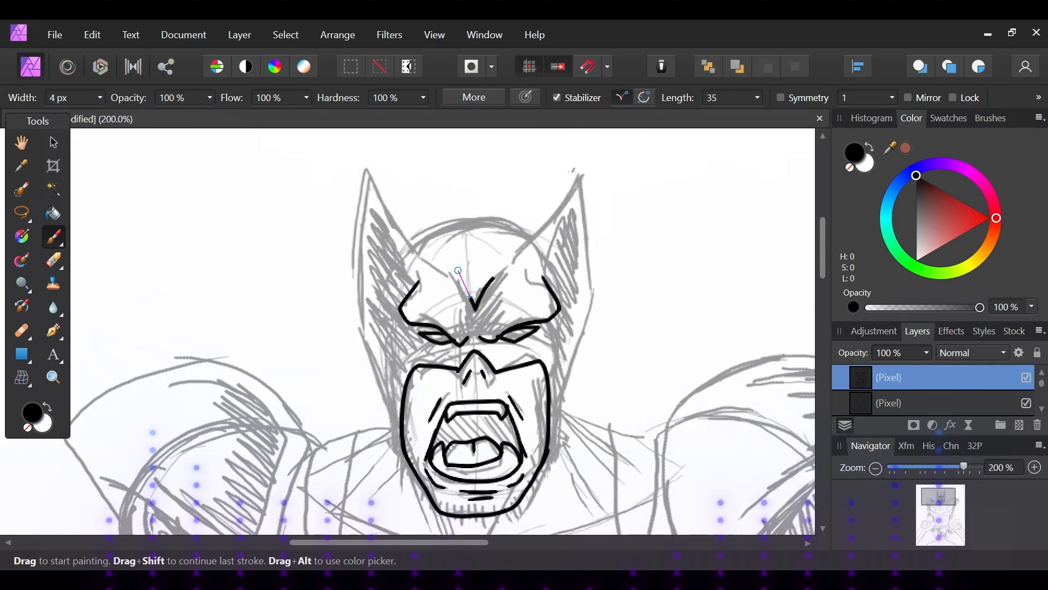
Scroll down the canvas while inking and flat-colouring Wolverine in yellow, blue and skin tones.
scroll("down", 3)
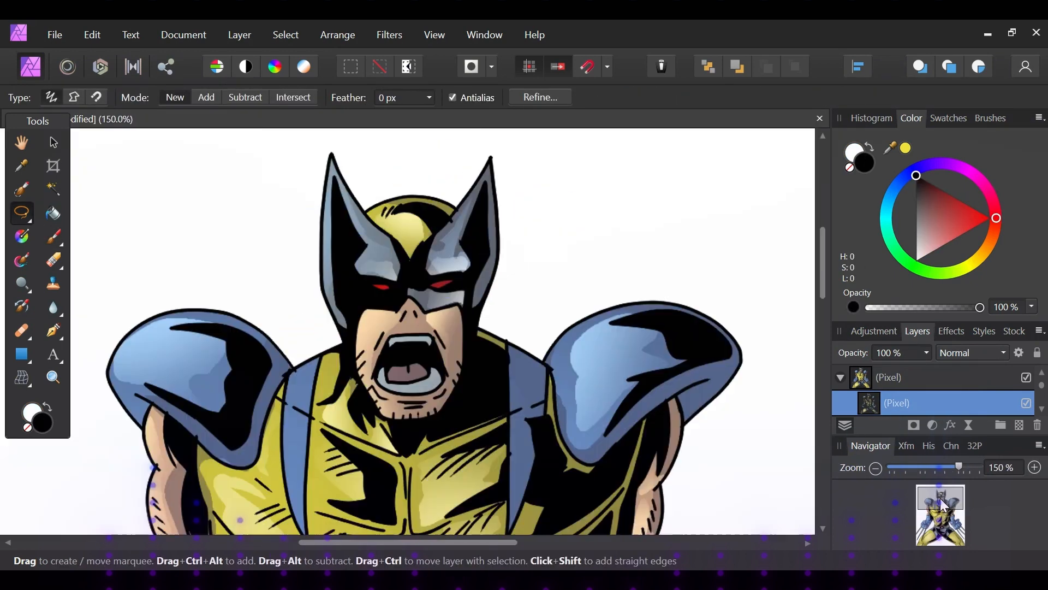
scroll("down", 3)
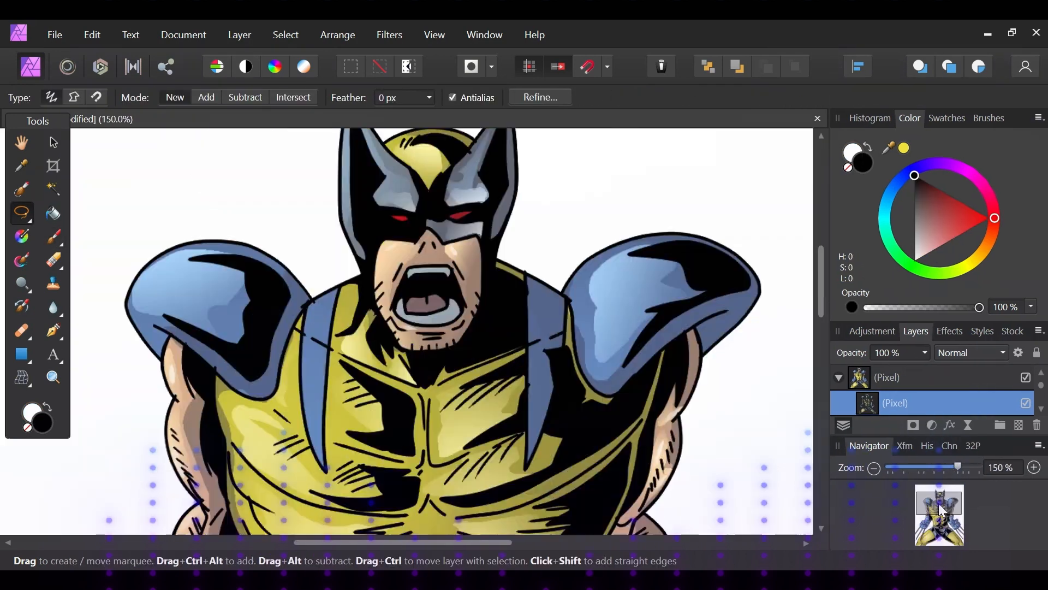